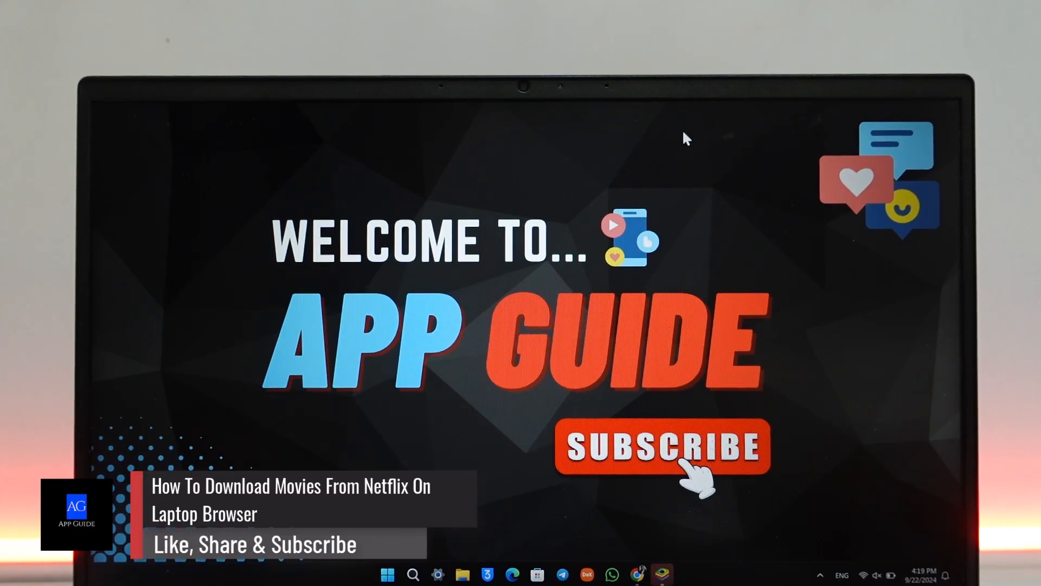
{"action": "mouse_move", "coordinate": [641, 573]}
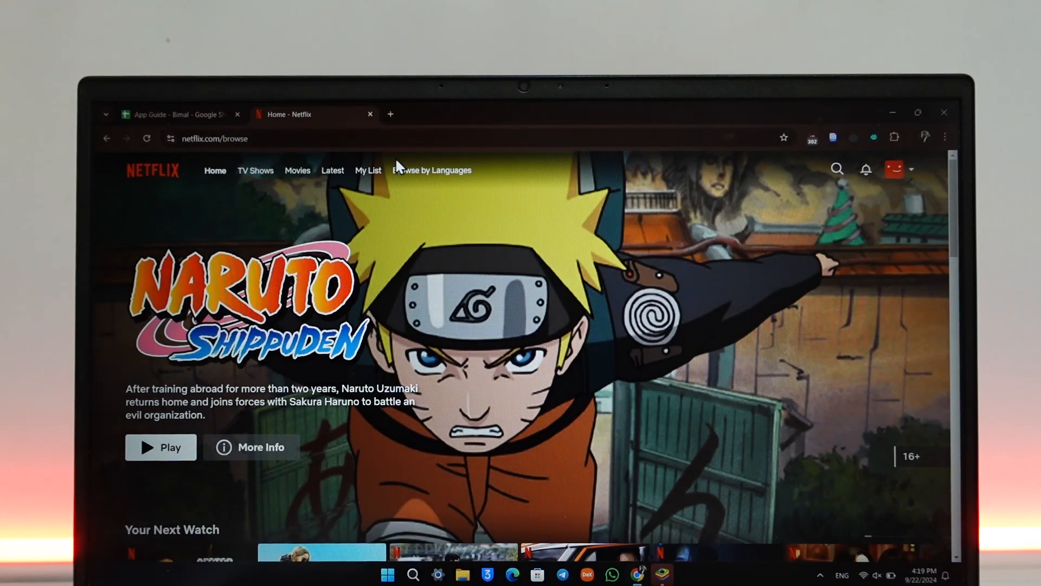
Step: Scroll the Netflix home page down past the Naruto banner to the content rows
{"action": "scroll", "scroll_direction": "down", "scroll_amount": 3}
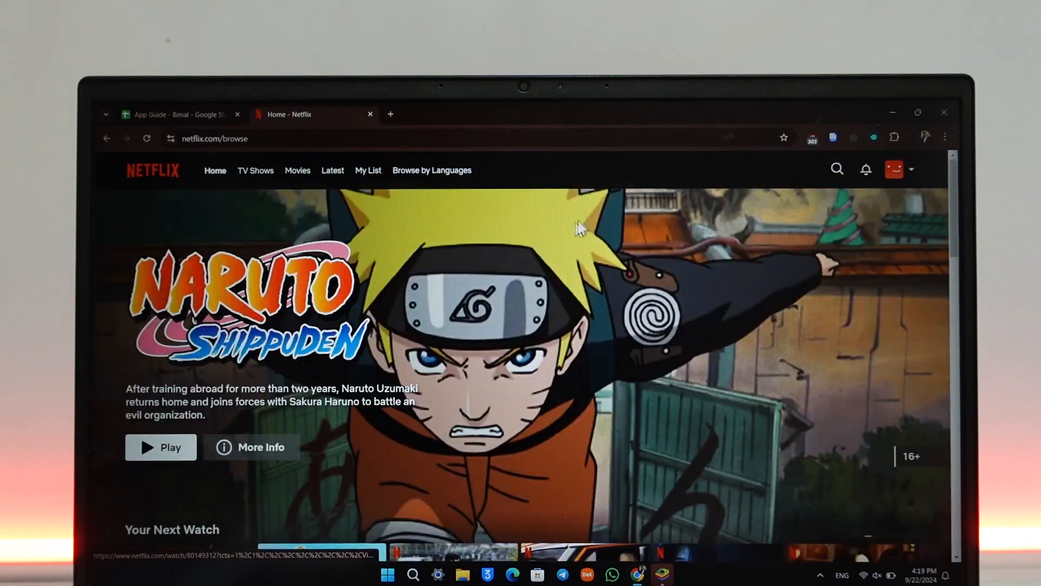
{"action": "scroll", "scroll_direction": "down", "scroll_amount": 3}
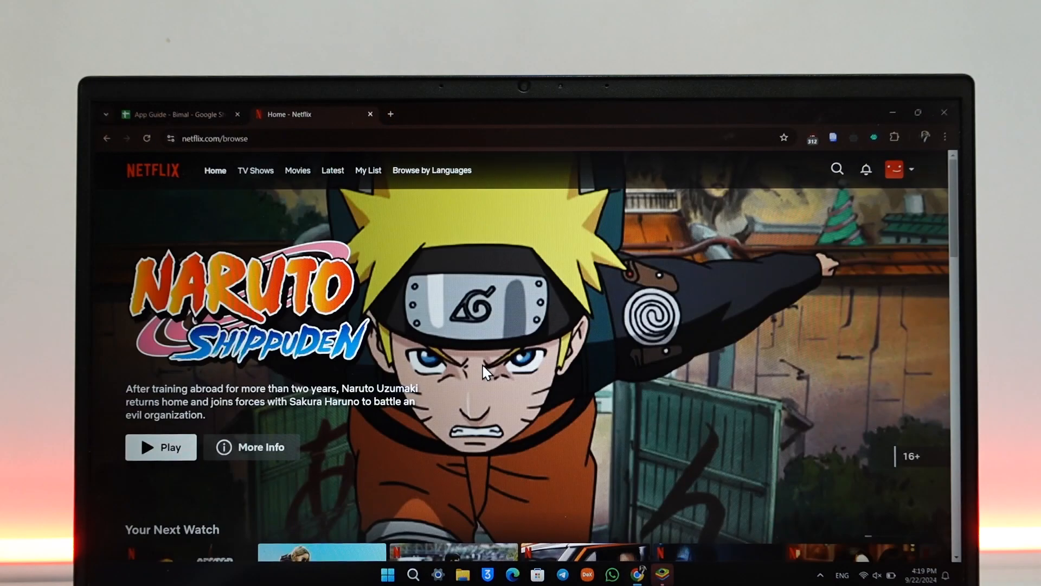
{"action": "scroll", "scroll_direction": "down", "scroll_amount": 3}
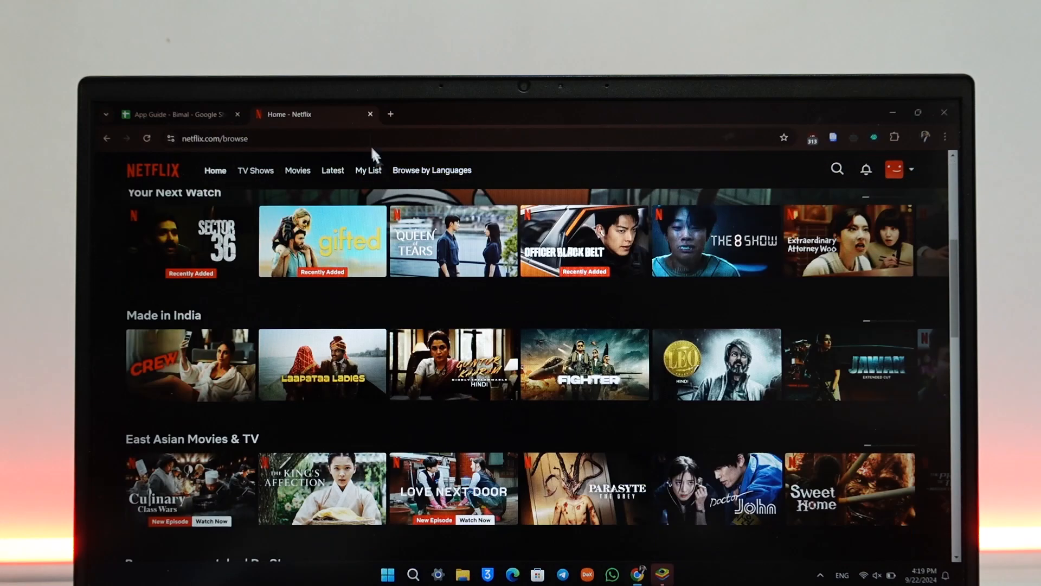
Step: Search Google for 'bluestacks', then minimize the browser to reach the desktop
{"action": "type", "text": "bluestacks"}
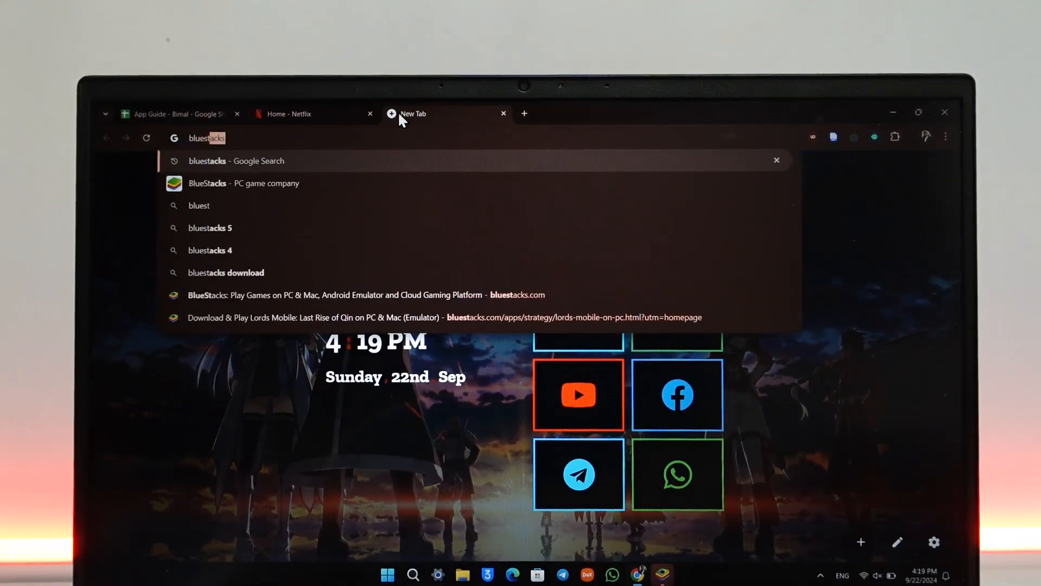
{"action": "left_click", "coordinate": [237, 161]}
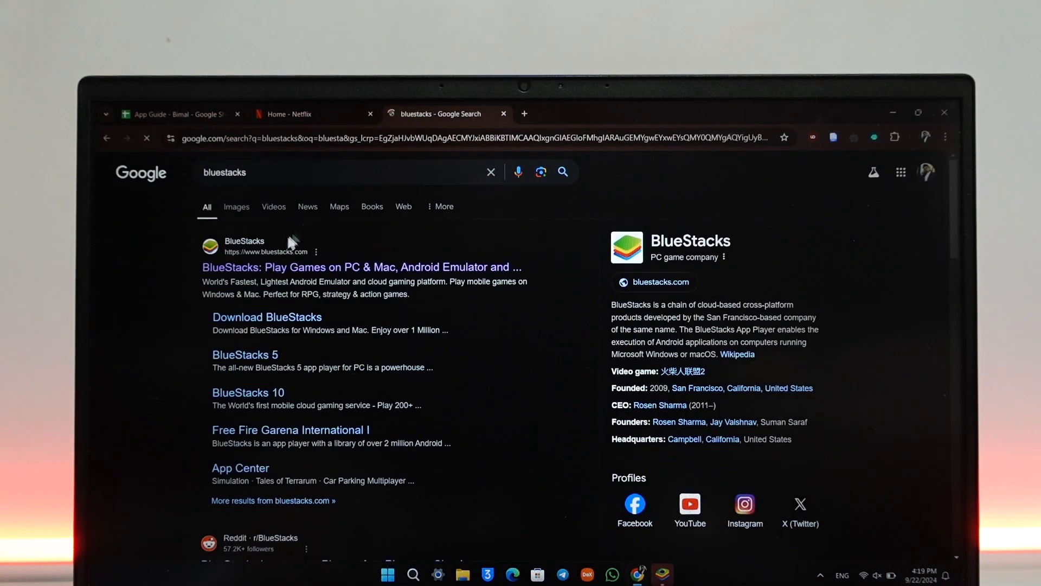
{"action": "left_click", "coordinate": [359, 266]}
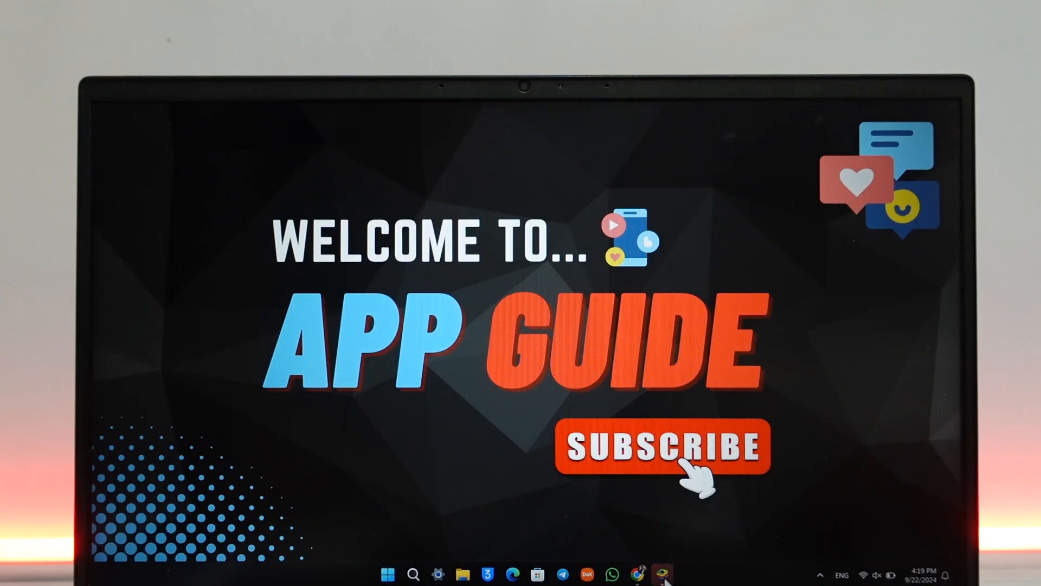
Step: Launch BlueStacks App Player from the taskbar to its Android home screen
{"action": "left_click", "coordinate": [662, 574]}
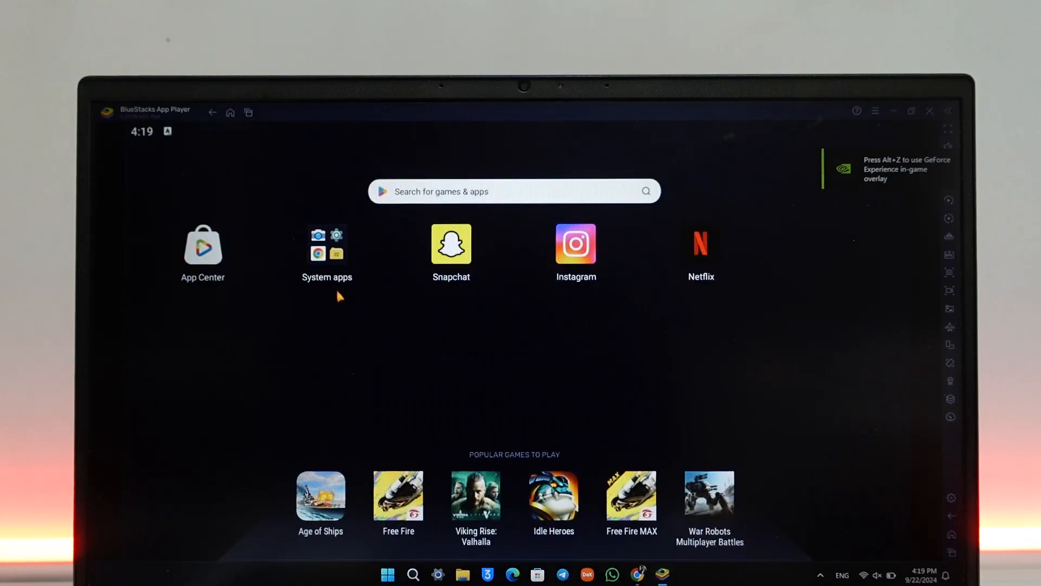
Step: Launch the Google Play Store from the System apps folder
{"action": "left_click", "coordinate": [327, 247]}
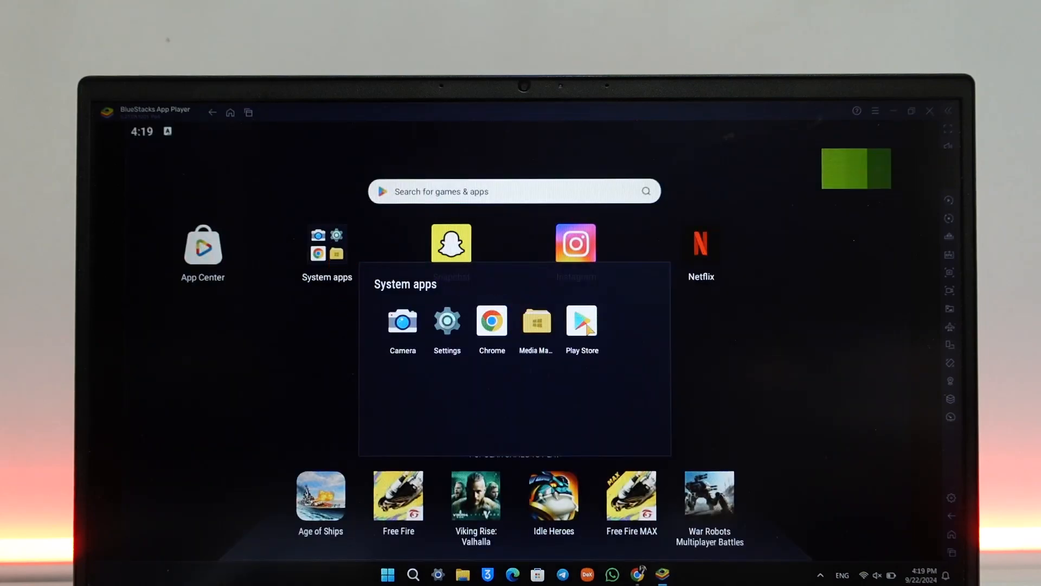
{"action": "left_click", "coordinate": [581, 322]}
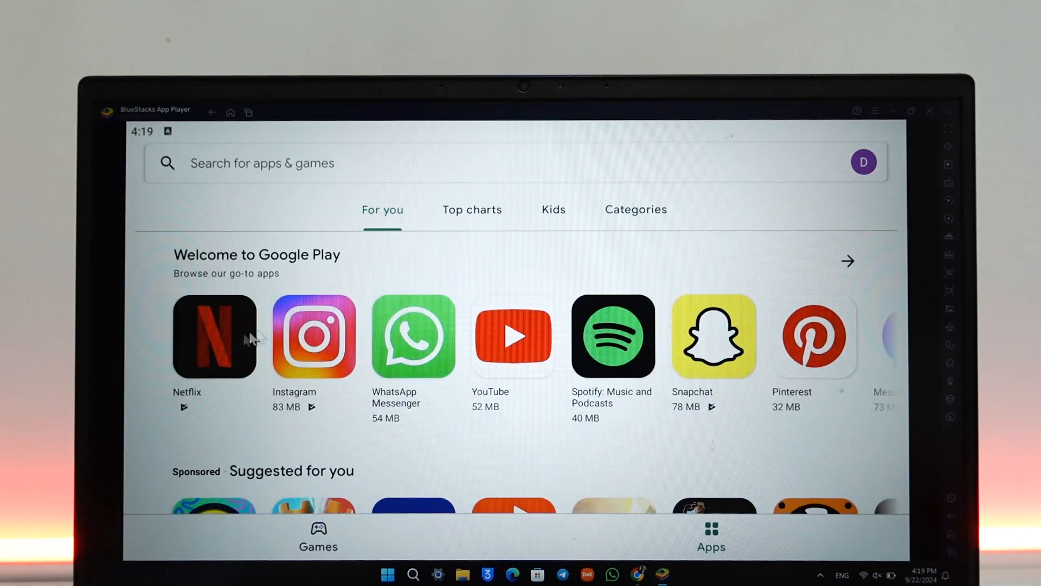
Step: View the Netflix listing showing it installed, then return to the emulator home screen
{"action": "left_click", "coordinate": [214, 336]}
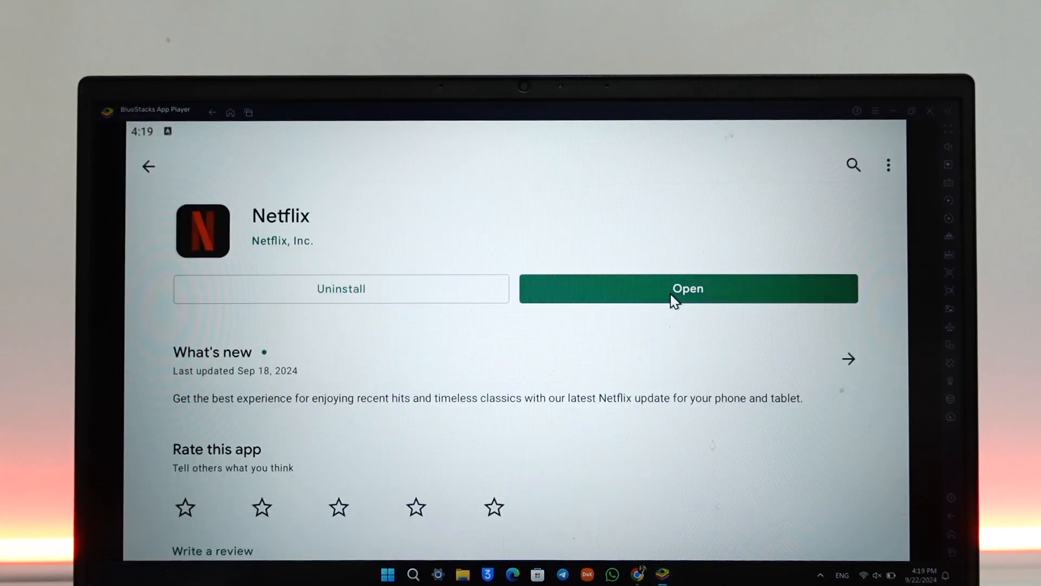
{"action": "left_click", "coordinate": [688, 289]}
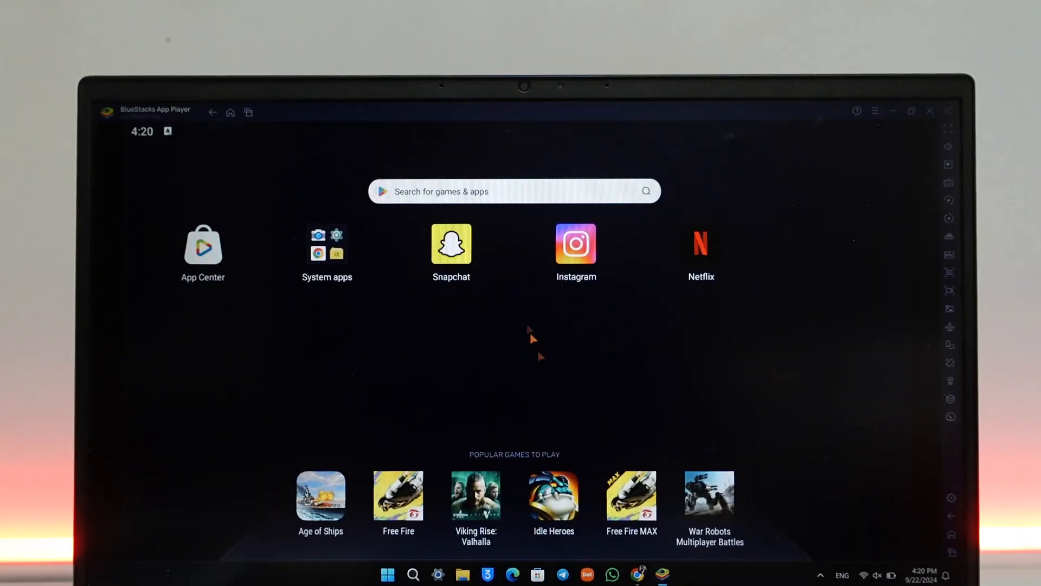
Step: Close BlueStacks and confirm the exit, returning to the Windows desktop
{"action": "left_click", "coordinate": [929, 111]}
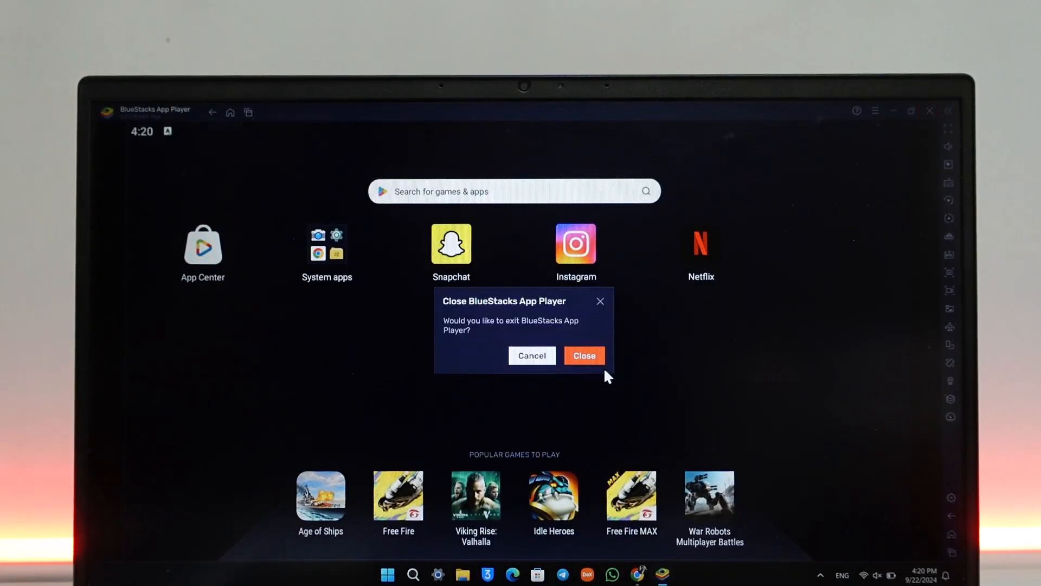
{"action": "left_click", "coordinate": [584, 356]}
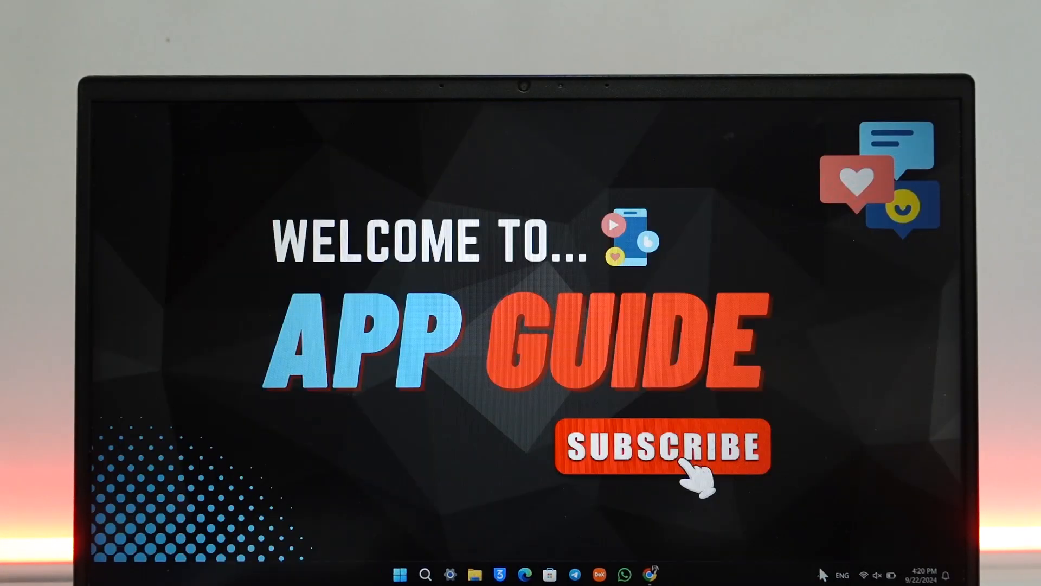